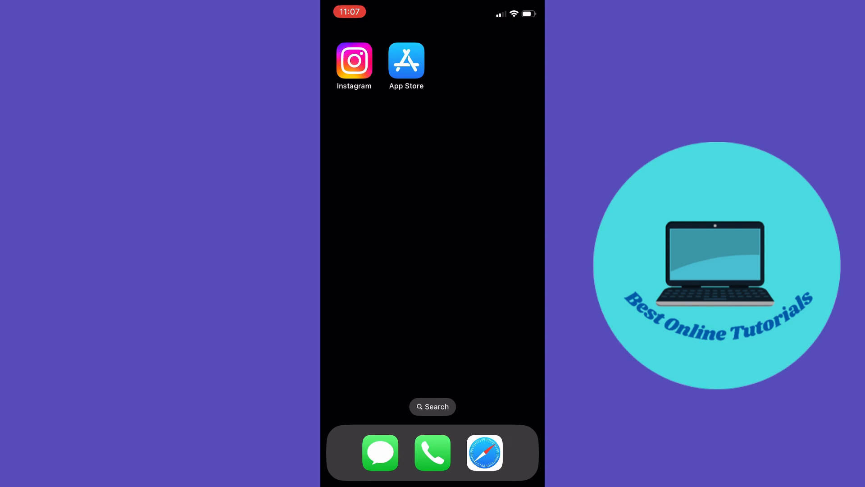
Step: Search the App Store for Instagram to check for updates, then return home
{"action": "left_click", "coordinate": [406, 61]}
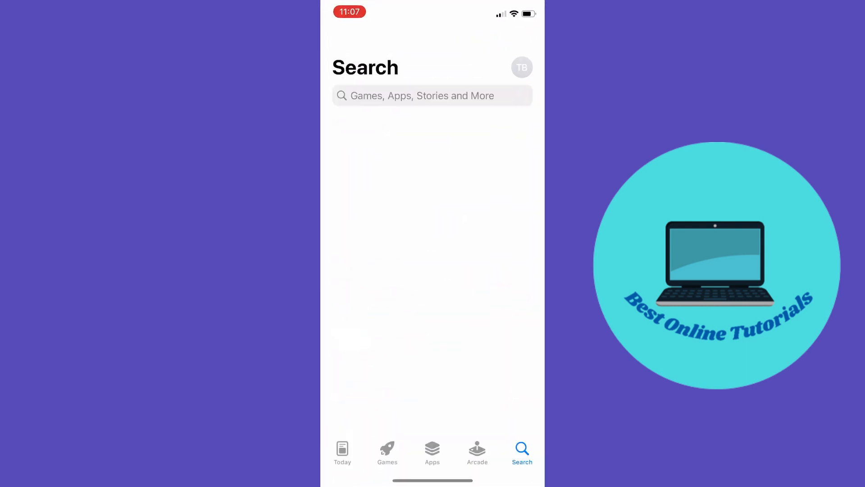
{"action": "left_click", "coordinate": [431, 95]}
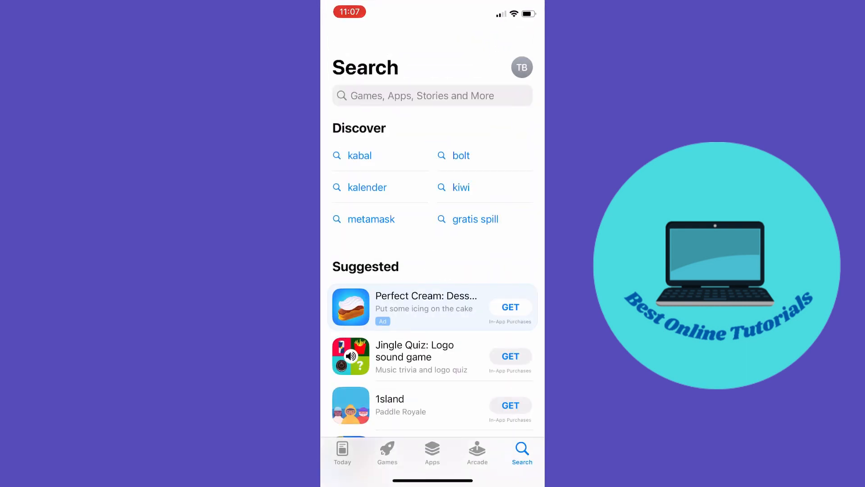
{"action": "left_click", "coordinate": [432, 95]}
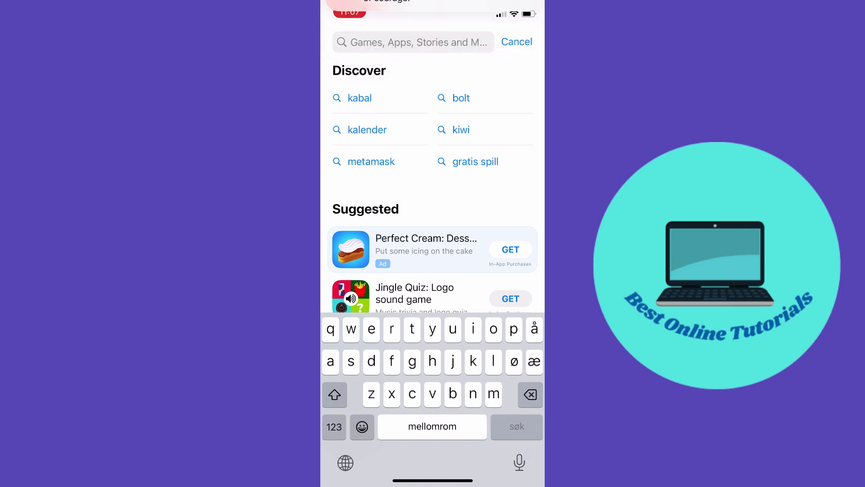
{"action": "type", "text": "insta"}
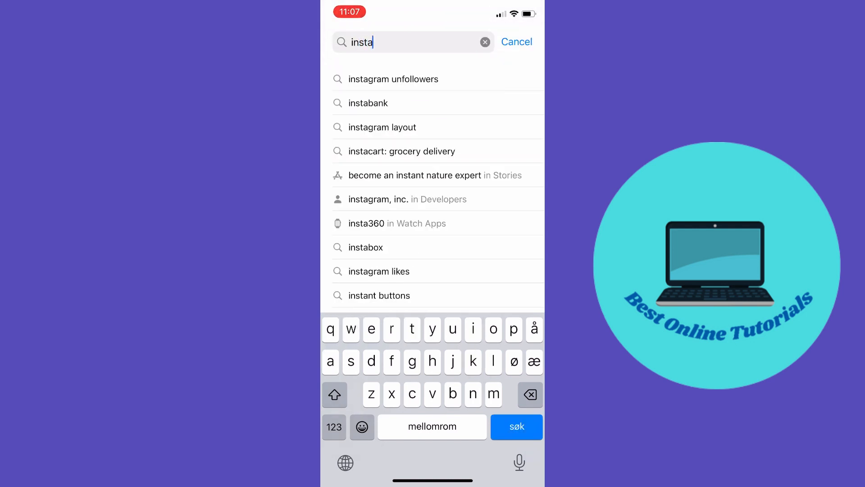
{"action": "left_click", "coordinate": [515, 426]}
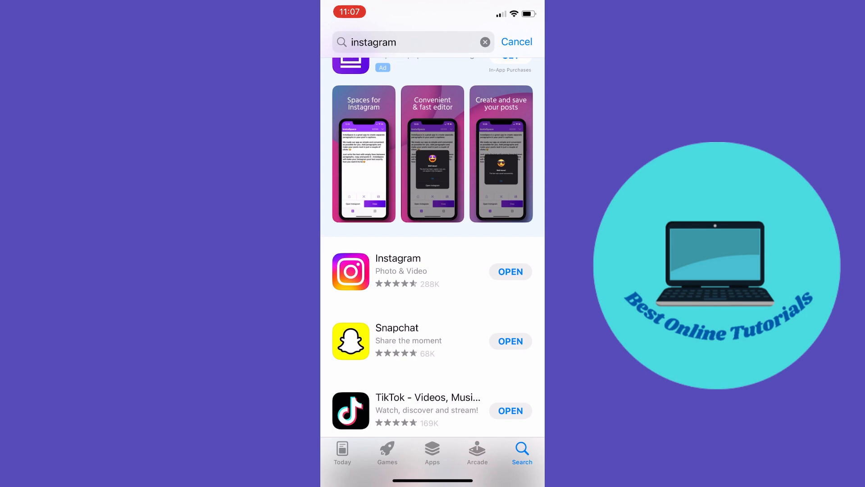
{"action": "left_click", "coordinate": [516, 43]}
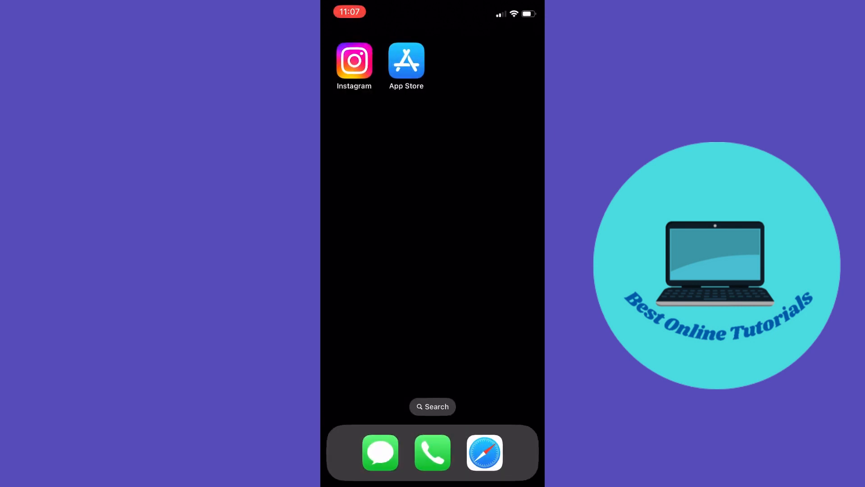
Step: Look through the device Settings to review Instagram's permissions
{"action": "left_click", "coordinate": [407, 60]}
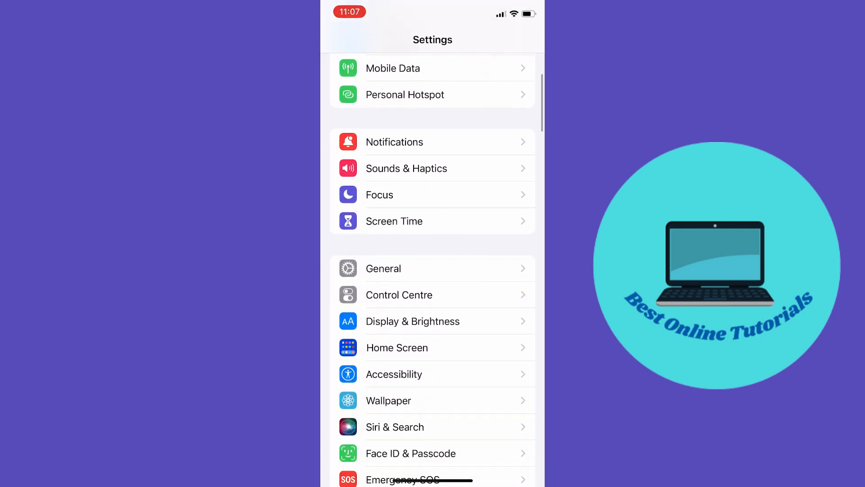
{"action": "scroll", "scroll_direction": "down", "scroll_amount": 3}
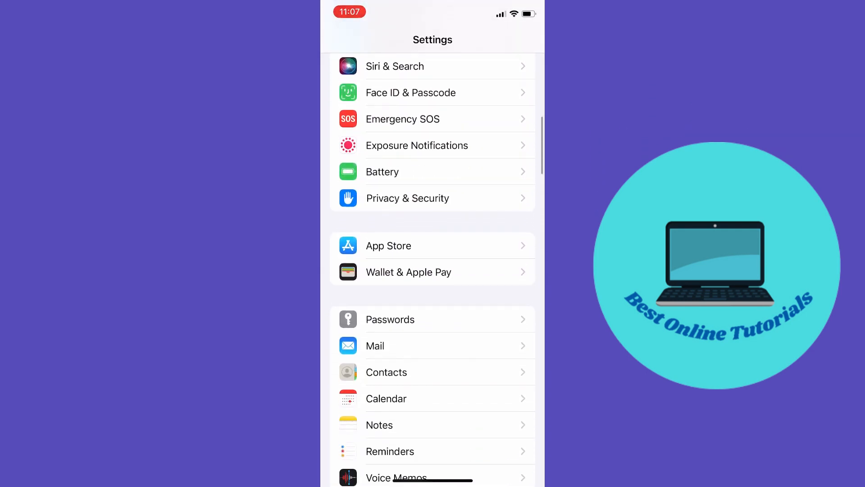
{"action": "scroll", "scroll_direction": "down", "scroll_amount": 3}
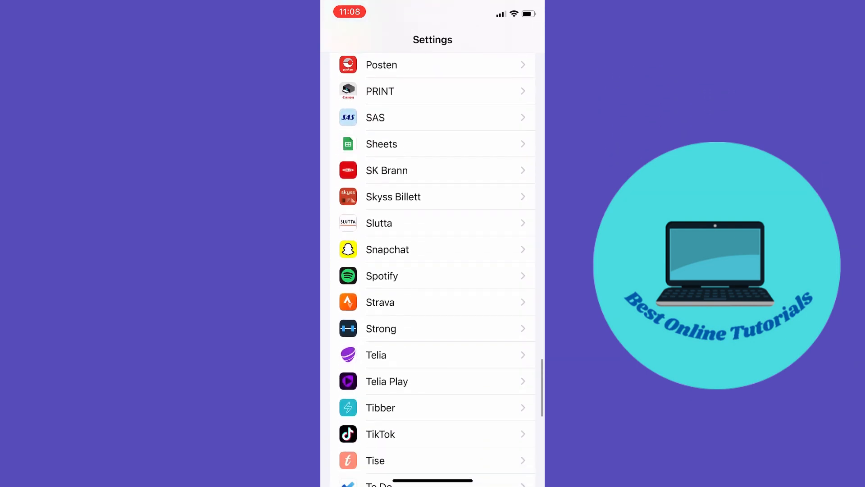
{"action": "scroll", "scroll_direction": "down", "scroll_amount": 3}
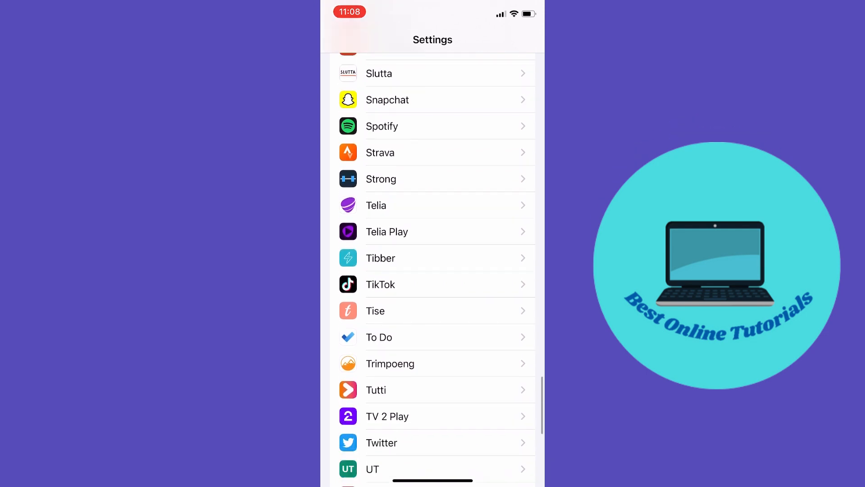
{"action": "scroll", "scroll_direction": "up", "scroll_amount": 3}
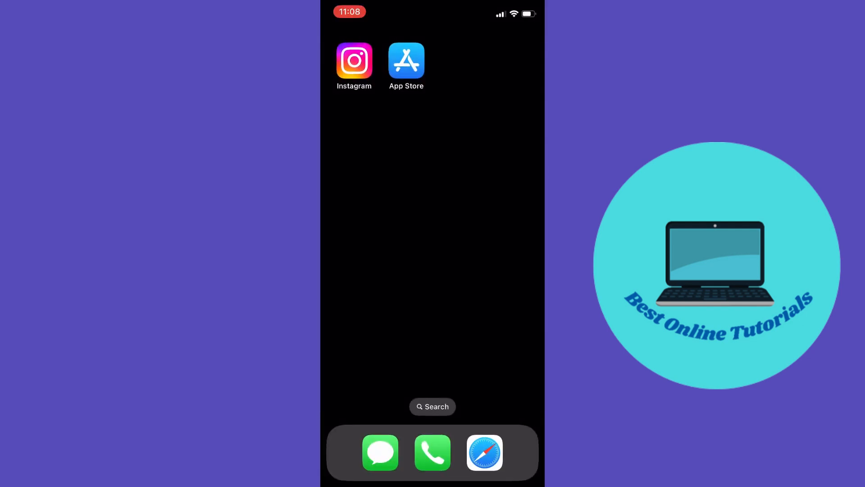
Step: Launch Instagram and bring up the account options menu from your profile
{"action": "left_click", "coordinate": [353, 60]}
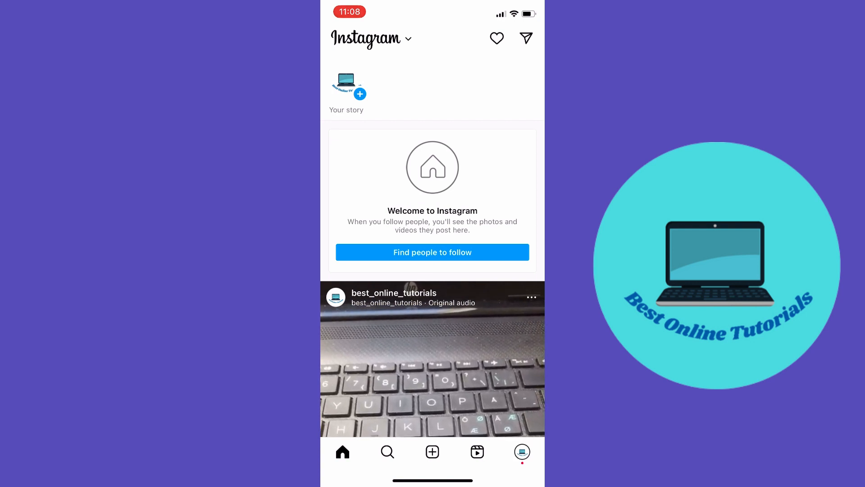
{"action": "left_click", "coordinate": [521, 451]}
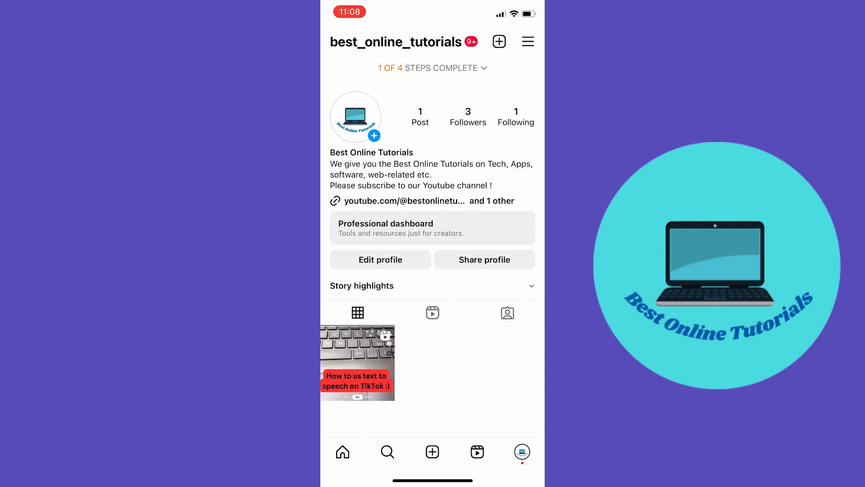
{"action": "left_click", "coordinate": [527, 42]}
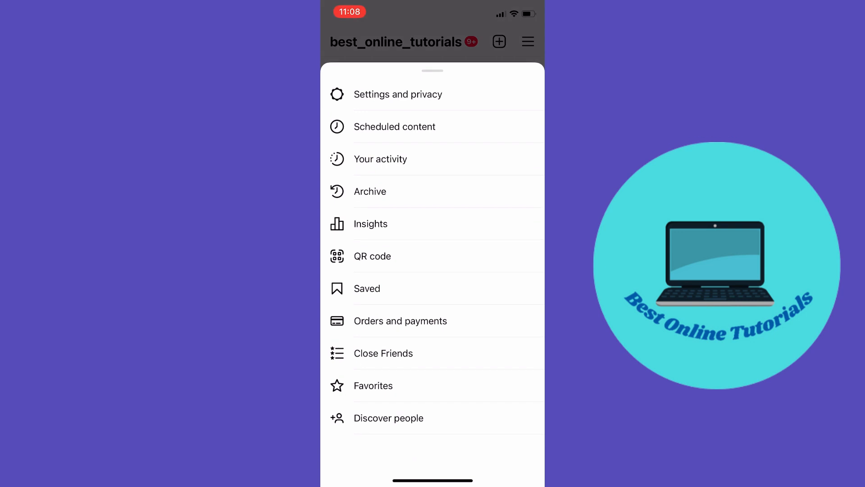
Step: Reach Data usage and media quality under Settings and privacy, with highest-quality uploads on
{"action": "left_click", "coordinate": [397, 93]}
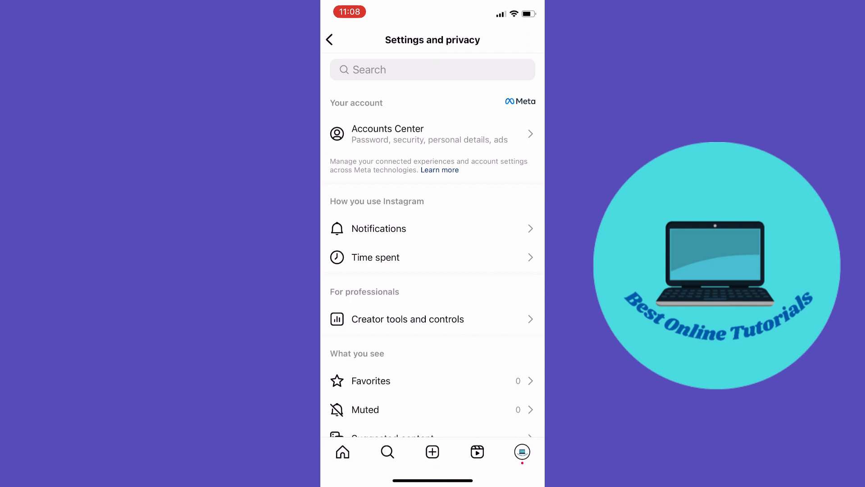
{"action": "scroll", "scroll_direction": "down", "scroll_amount": 3}
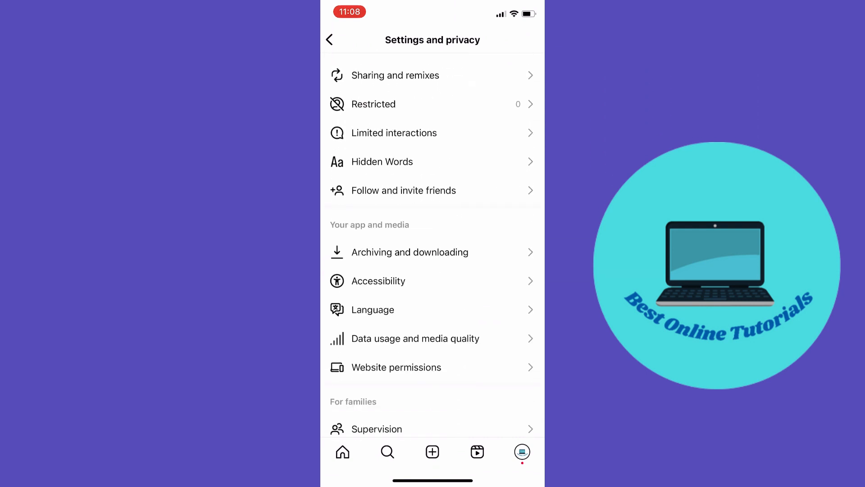
{"action": "scroll", "scroll_direction": "down", "scroll_amount": 3}
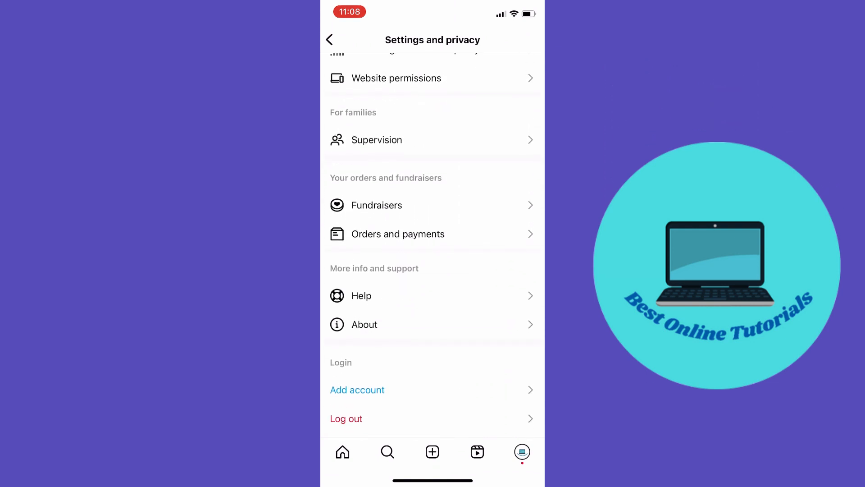
{"action": "scroll", "scroll_direction": "up", "scroll_amount": 3}
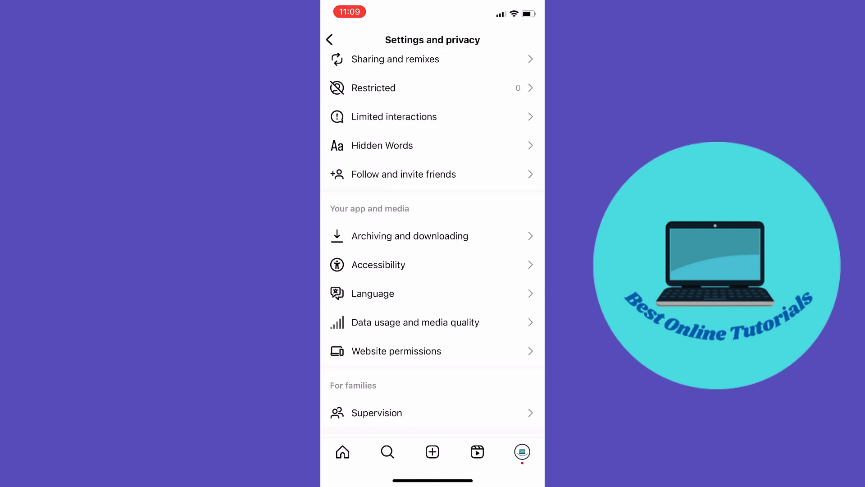
{"action": "left_click", "coordinate": [415, 323]}
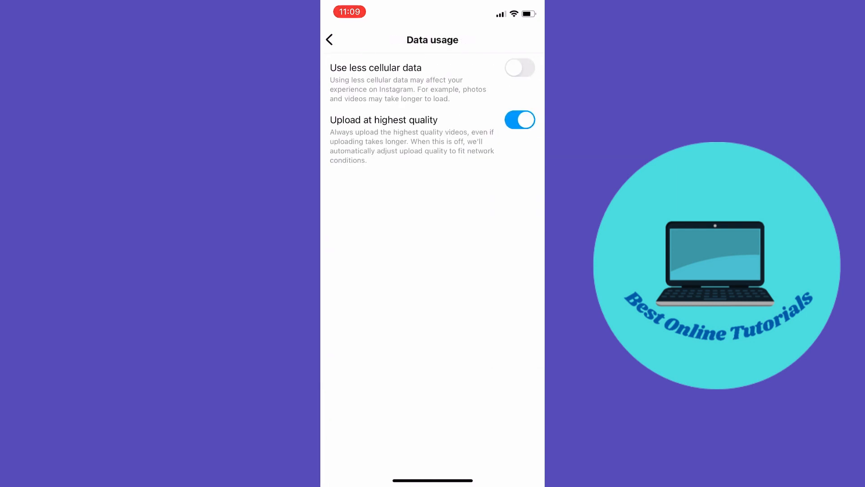